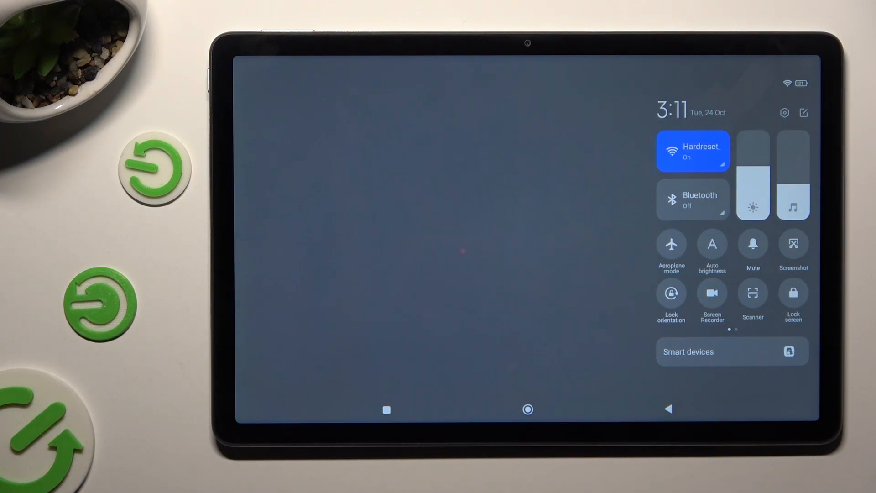
Switch on automatic brightness from the Control Centre tile.
click(713, 245)
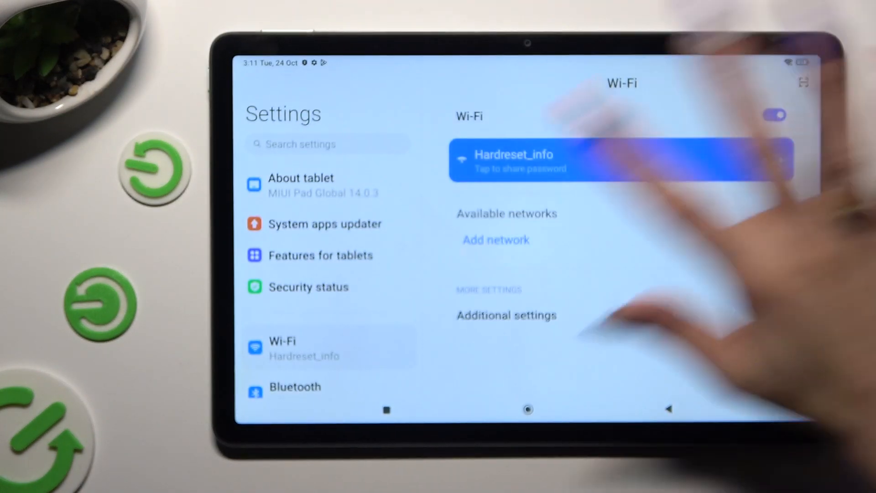
Navigate Settings to Display > Brightness level, where the Automatic brightness switch lives.
scroll(down, 3)
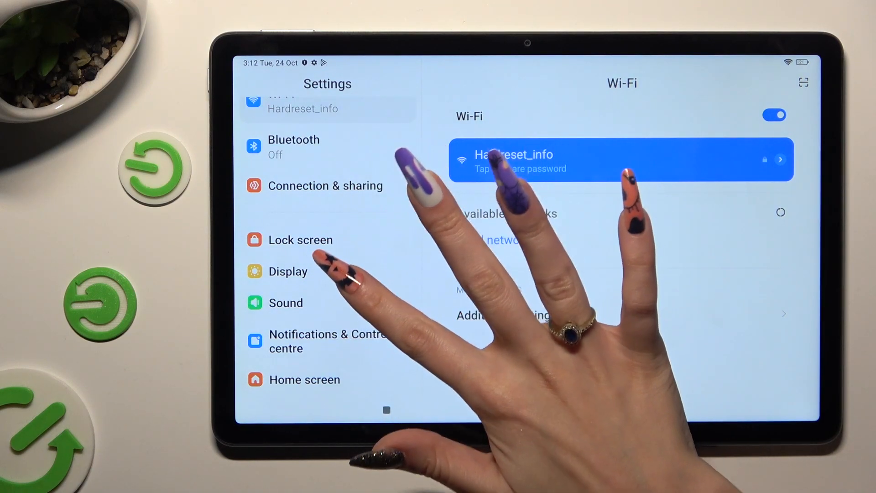
click(286, 302)
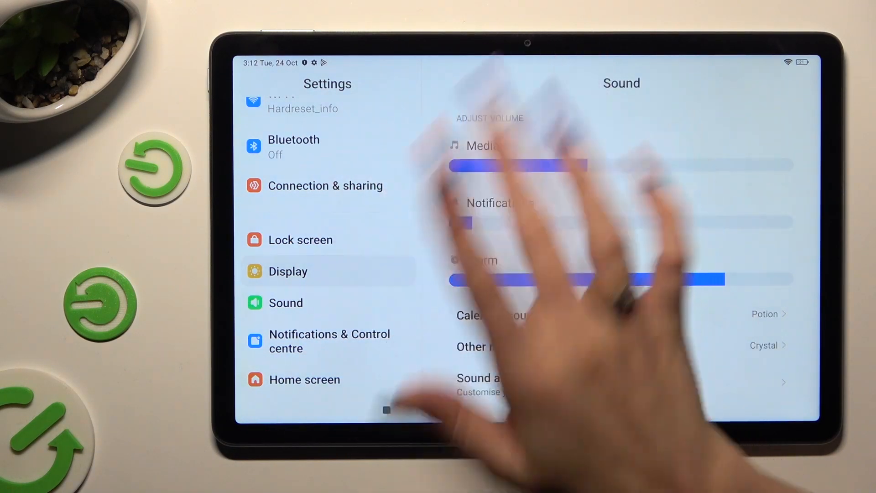
click(287, 271)
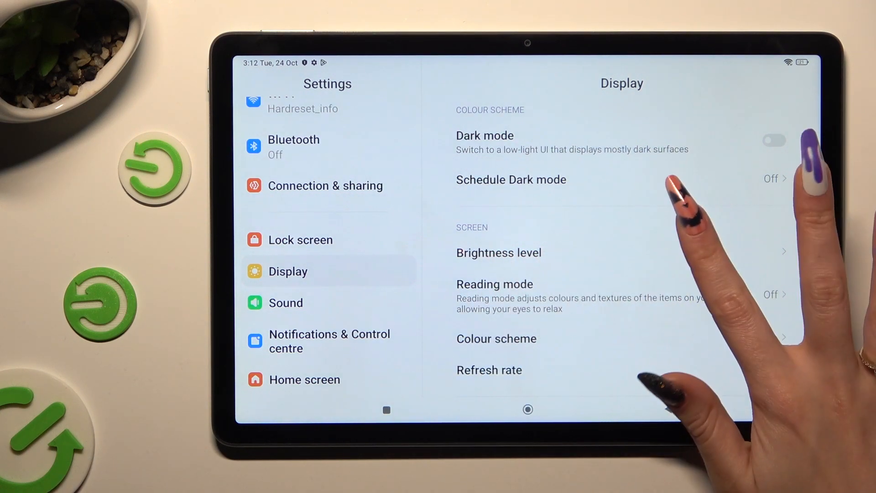
click(499, 253)
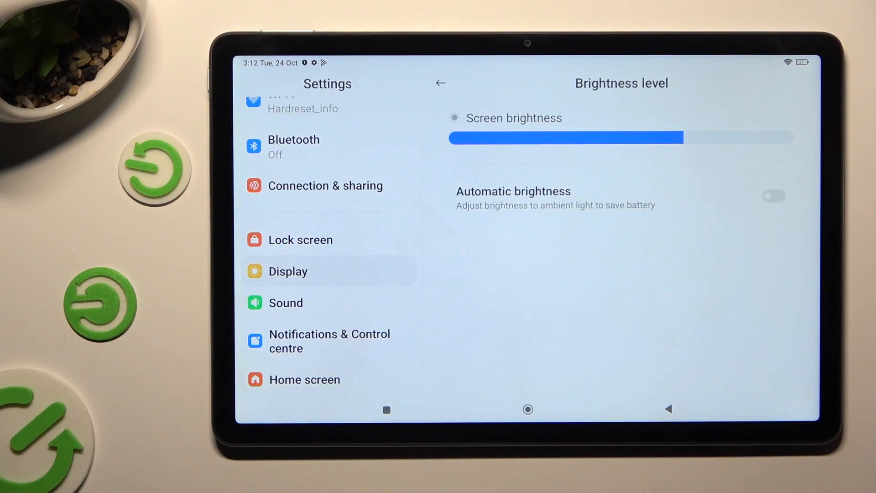